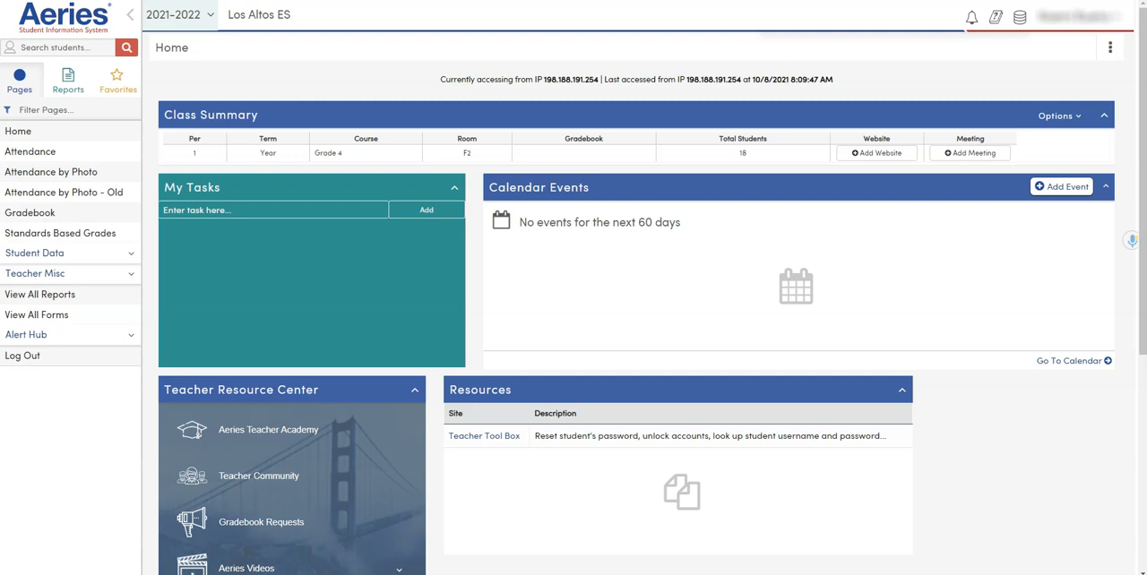
mouse_move(588, 71)
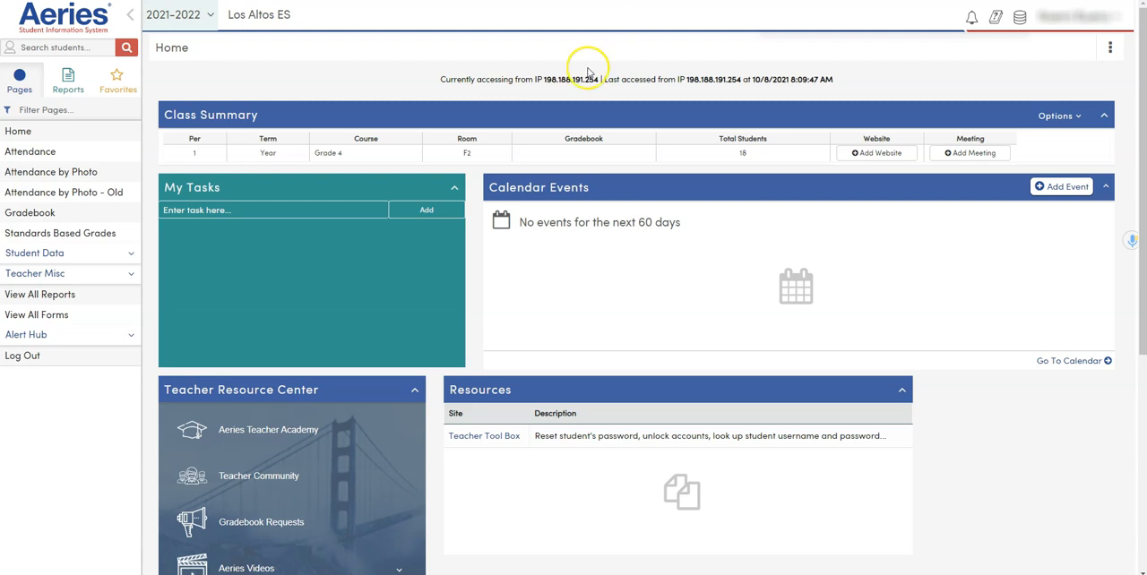
mouse_move(70, 314)
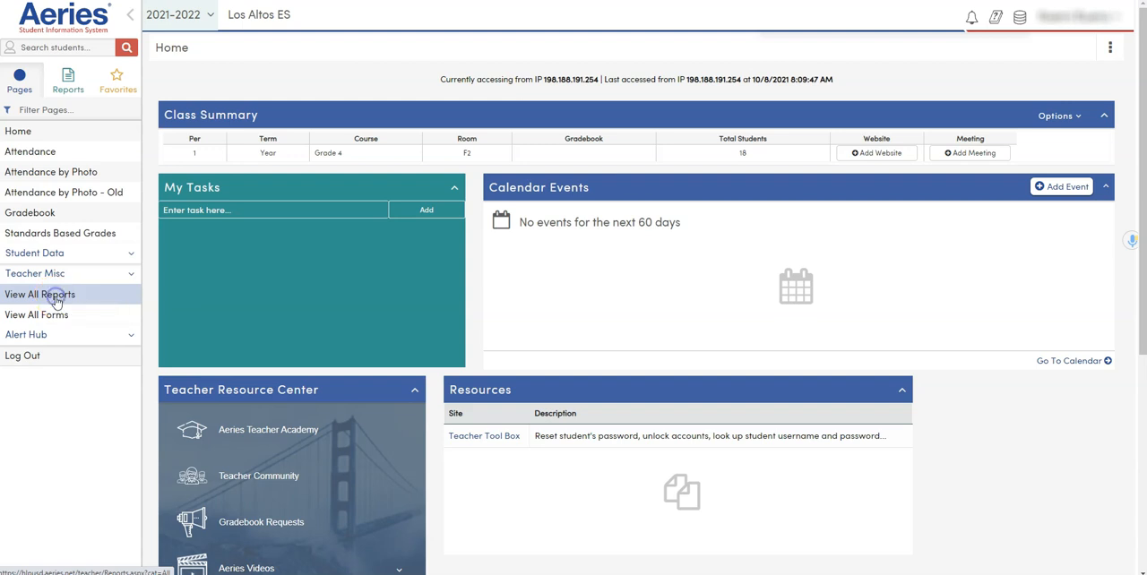
Go to View All Reports to reach the Print Class Rosters options.
click(40, 294)
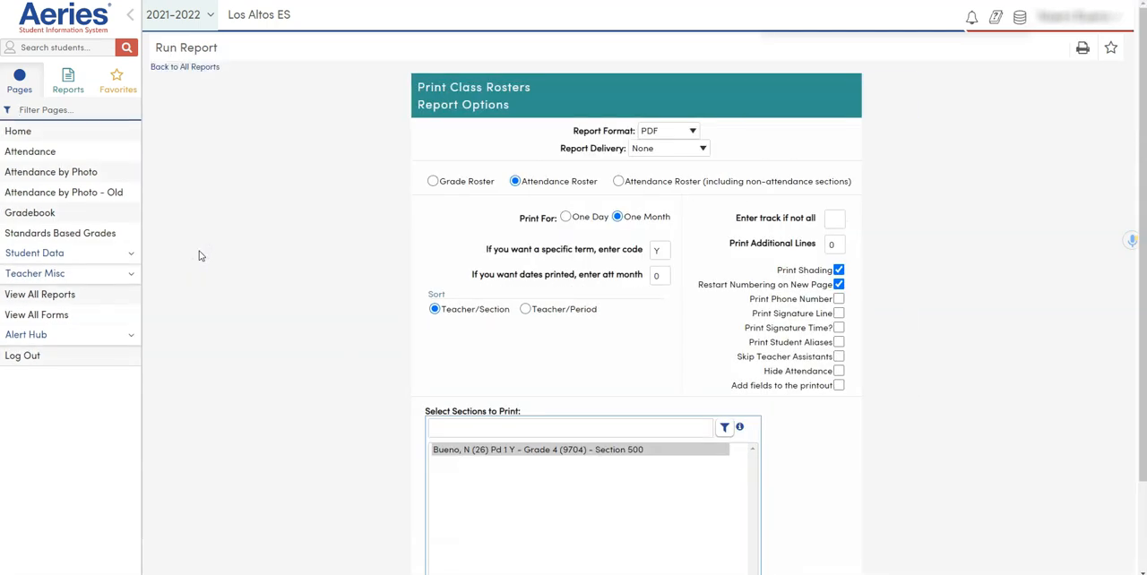
mouse_move(947, 285)
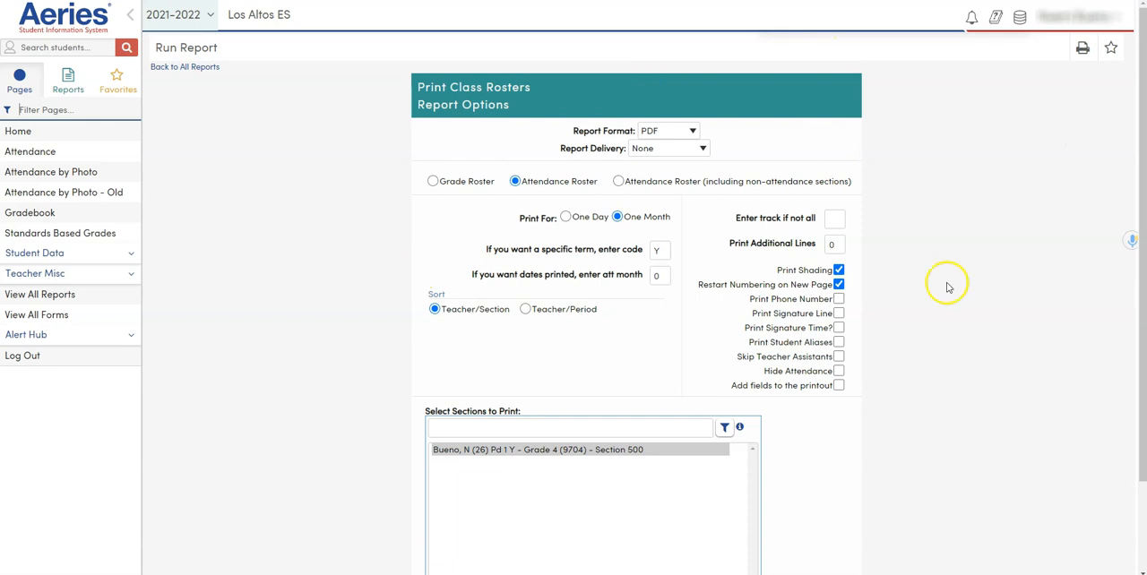
mouse_move(946, 248)
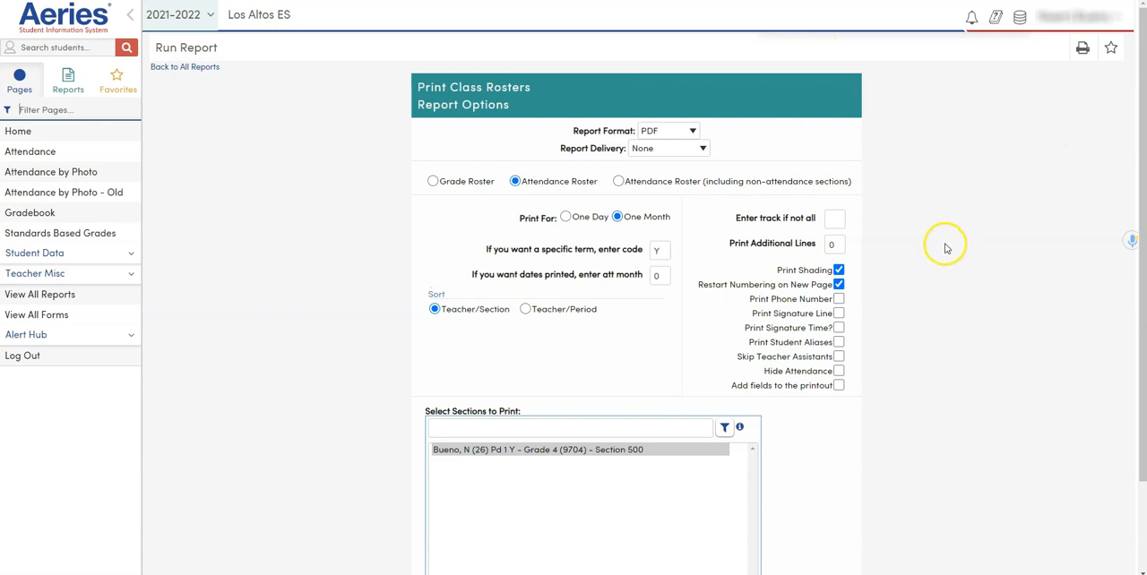
mouse_move(926, 216)
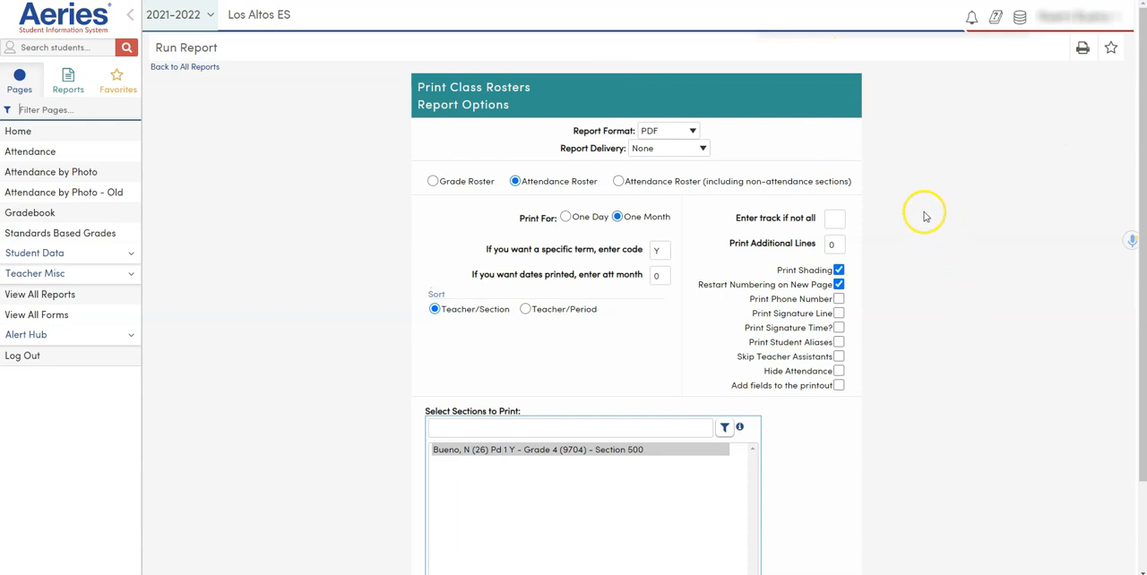
mouse_move(929, 205)
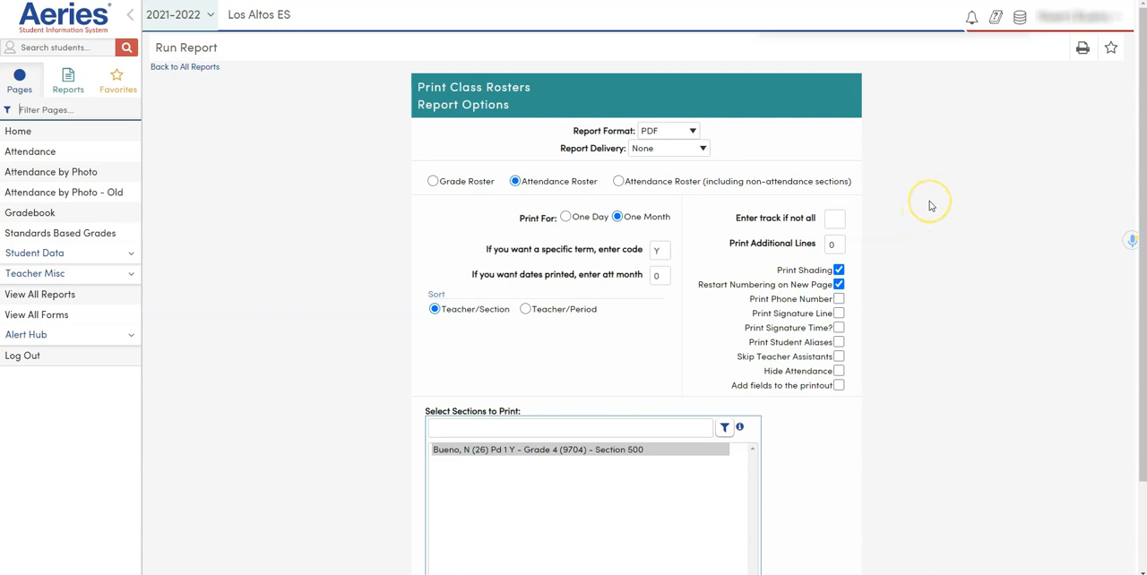
mouse_move(681, 132)
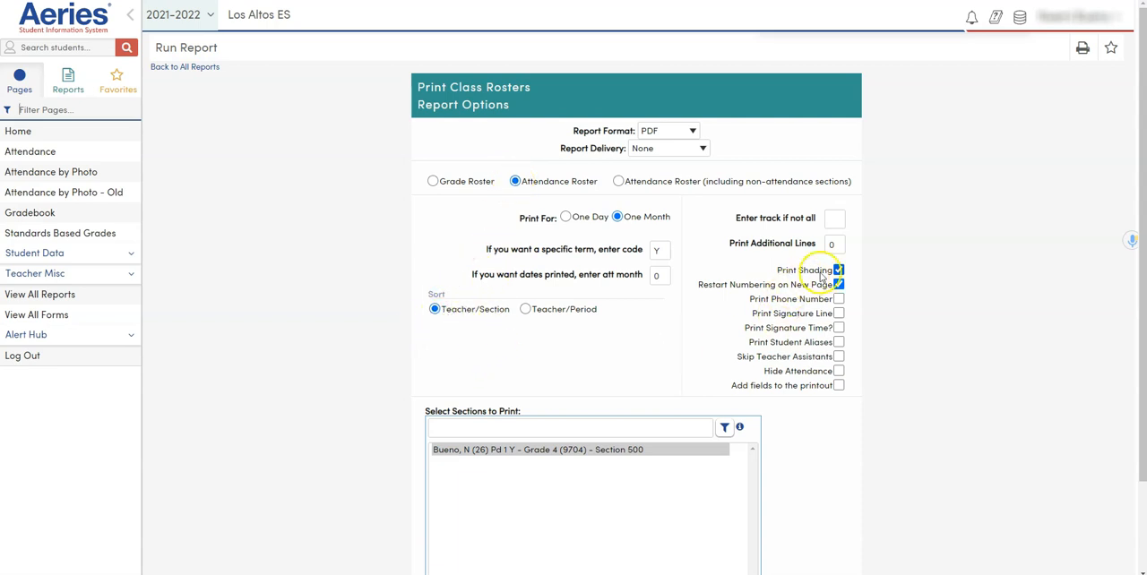
Enable 'Add fields to the printout' so three STU field slots appear.
click(838, 284)
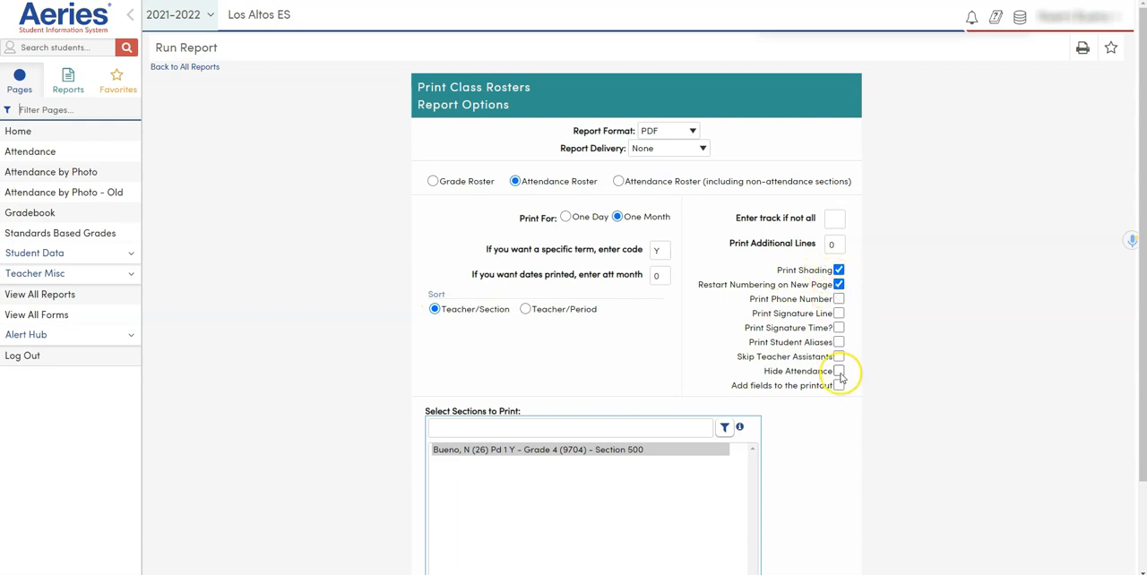
click(837, 385)
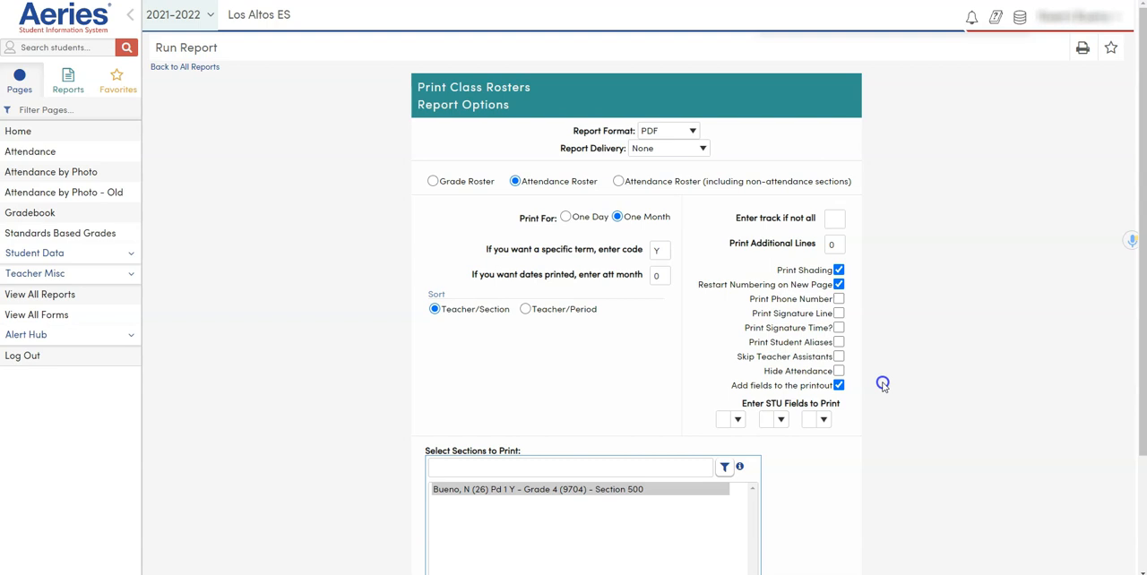
mouse_move(874, 402)
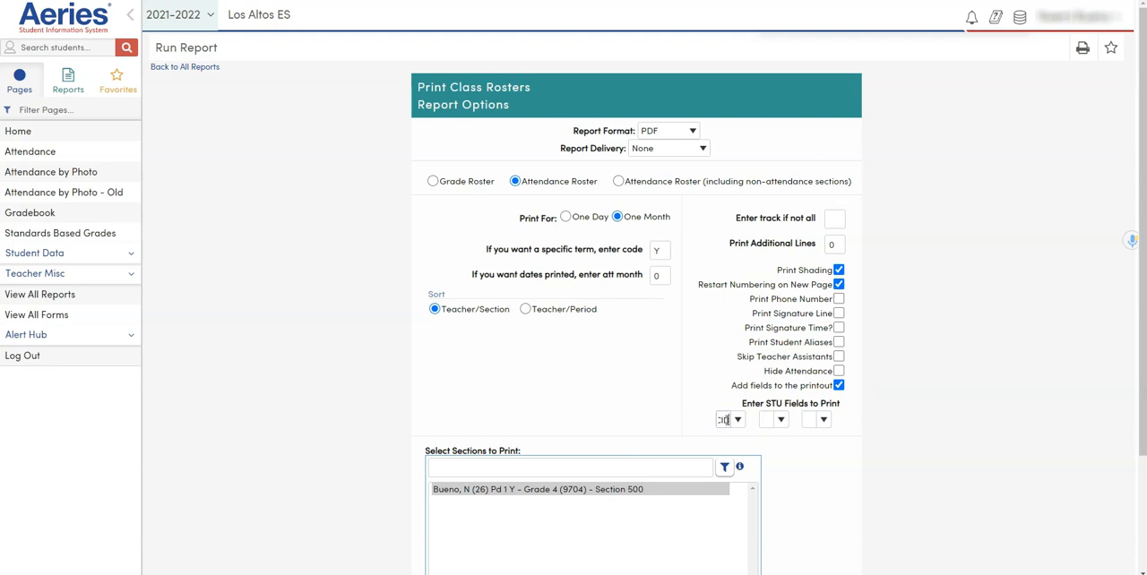
Set CID as the first extra STU field and move down to Run Report.
click(736, 419)
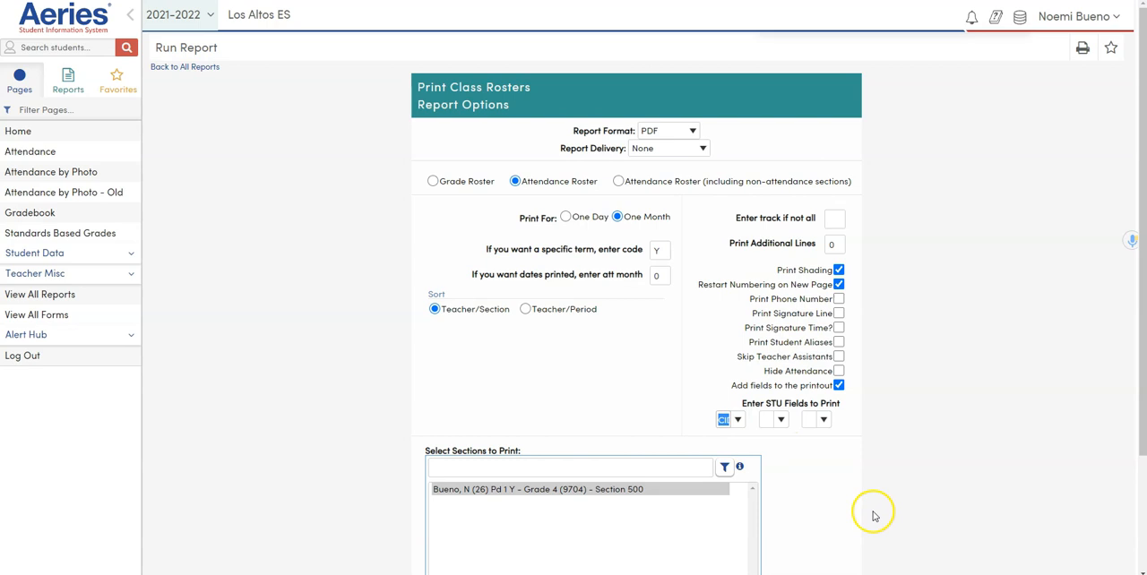
scroll(down, 3)
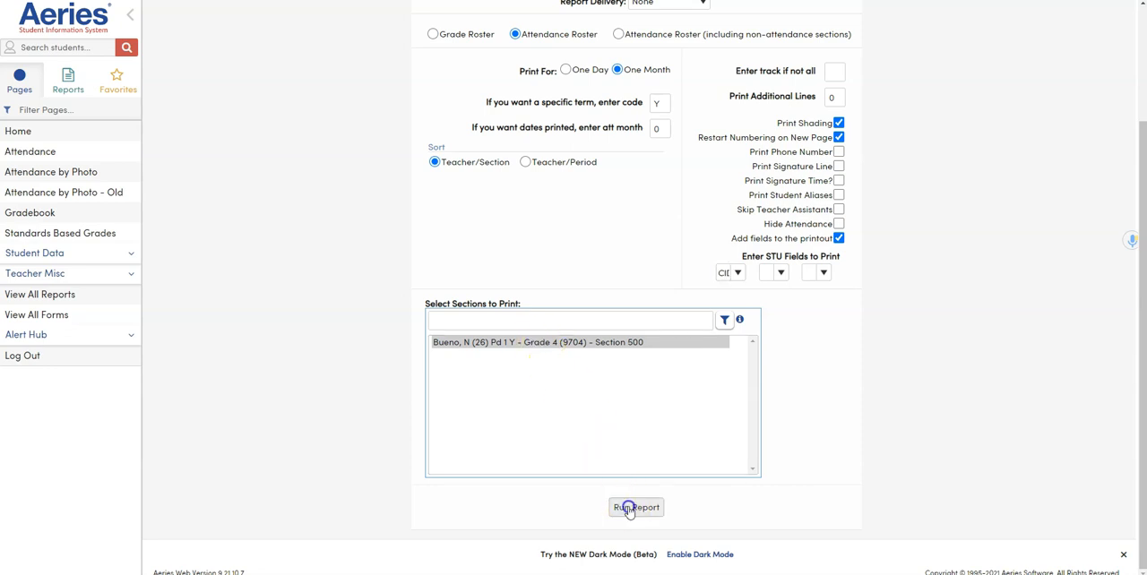
Run the attendance roster report and download it as a PDF via View Report.
click(636, 507)
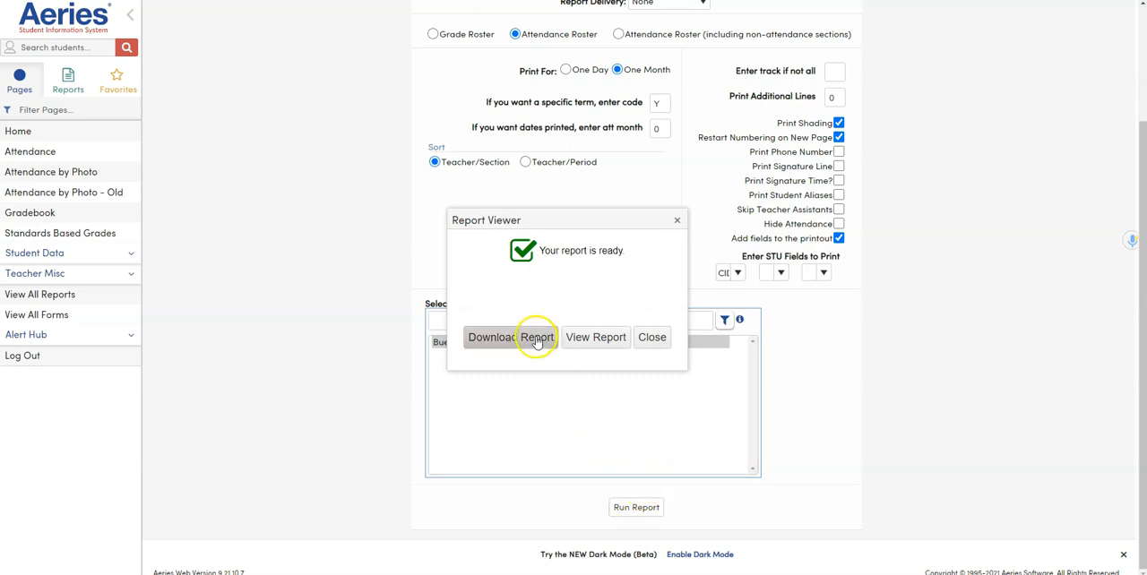
mouse_move(596, 337)
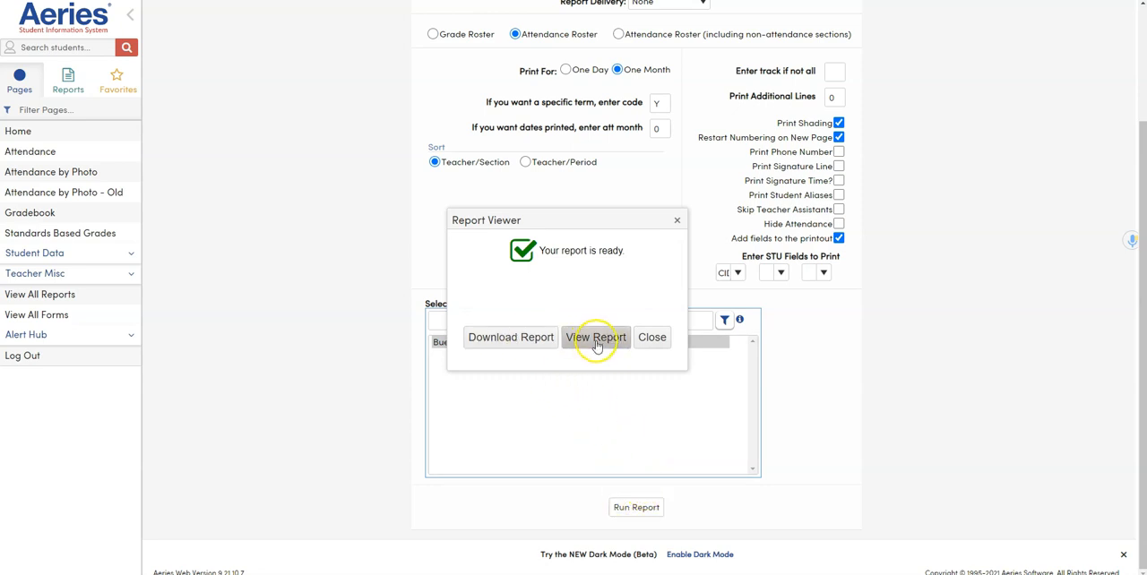
click(594, 337)
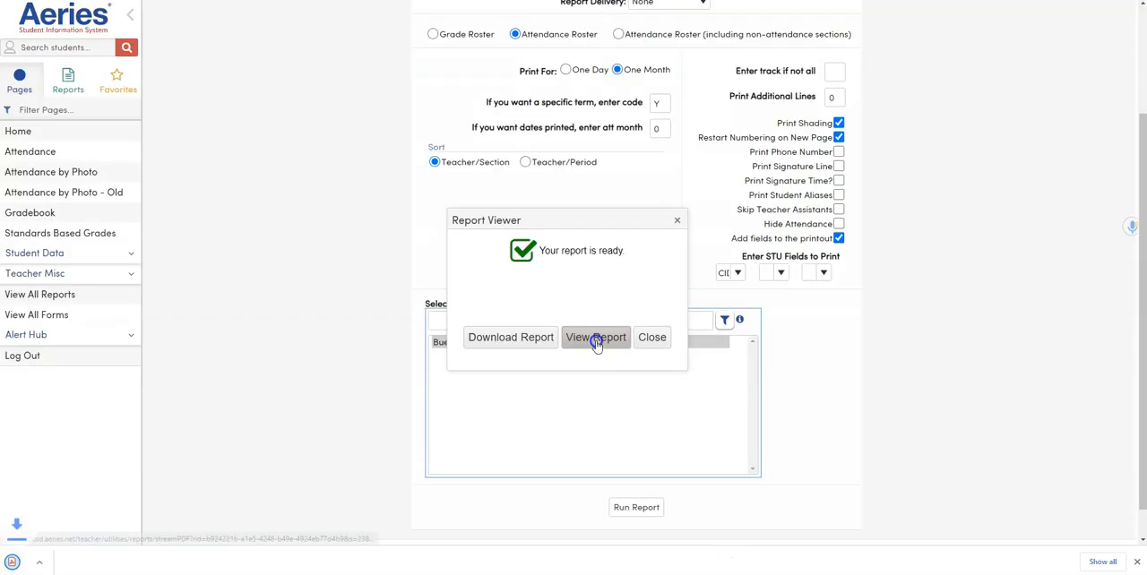
click(595, 337)
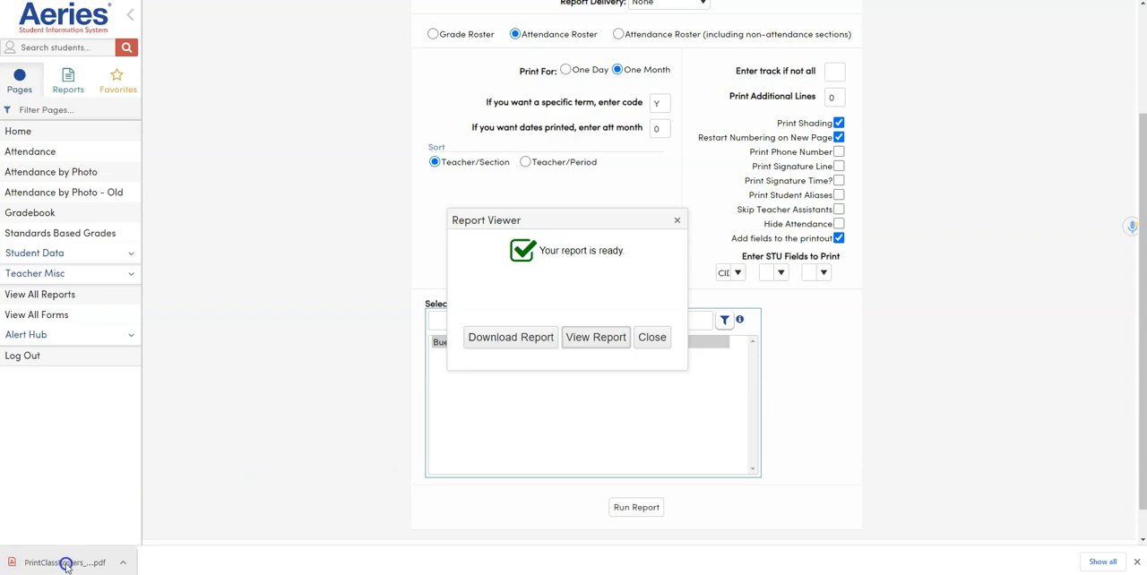
Open the downloaded PrintClassRosters PDF in Acrobat Reader showing the CID column.
click(65, 563)
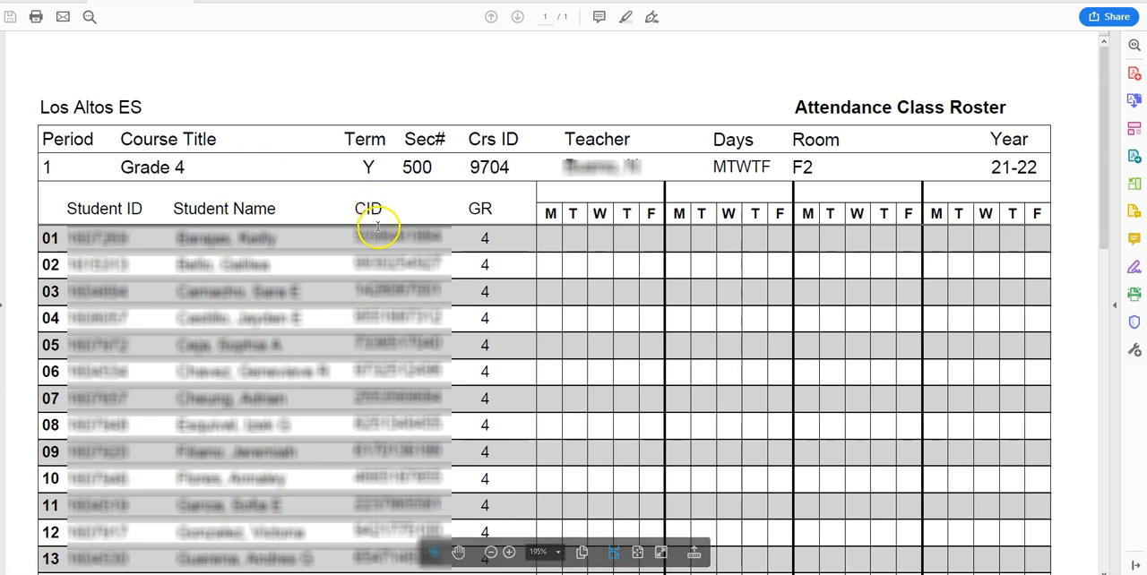
mouse_move(385, 492)
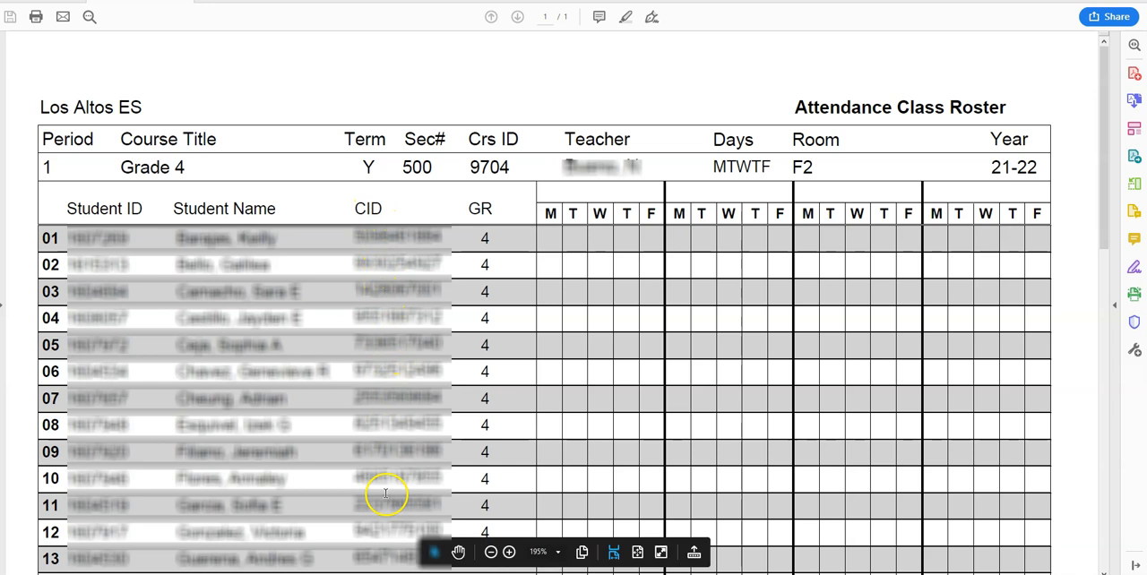